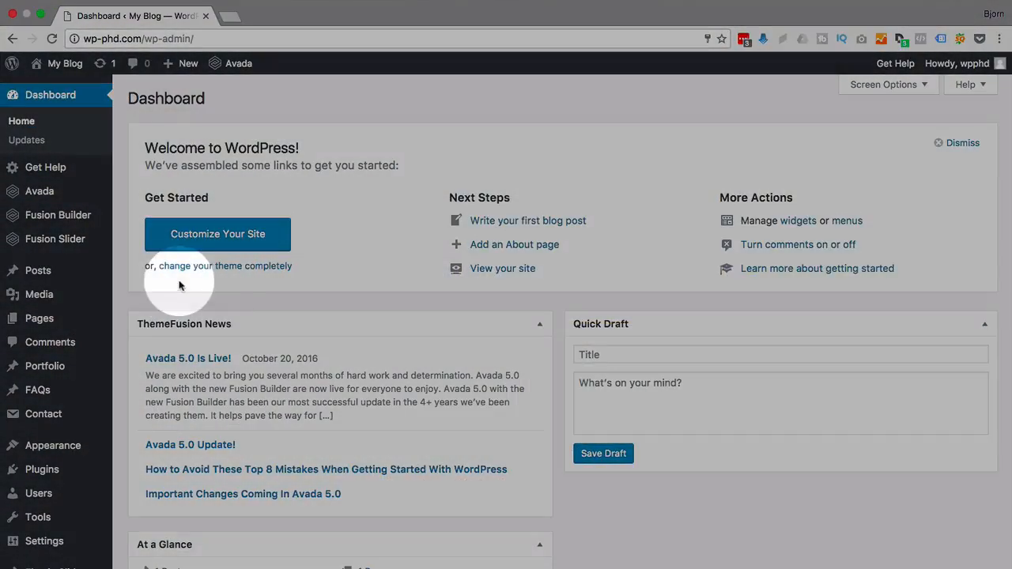
mouse_move(39, 318)
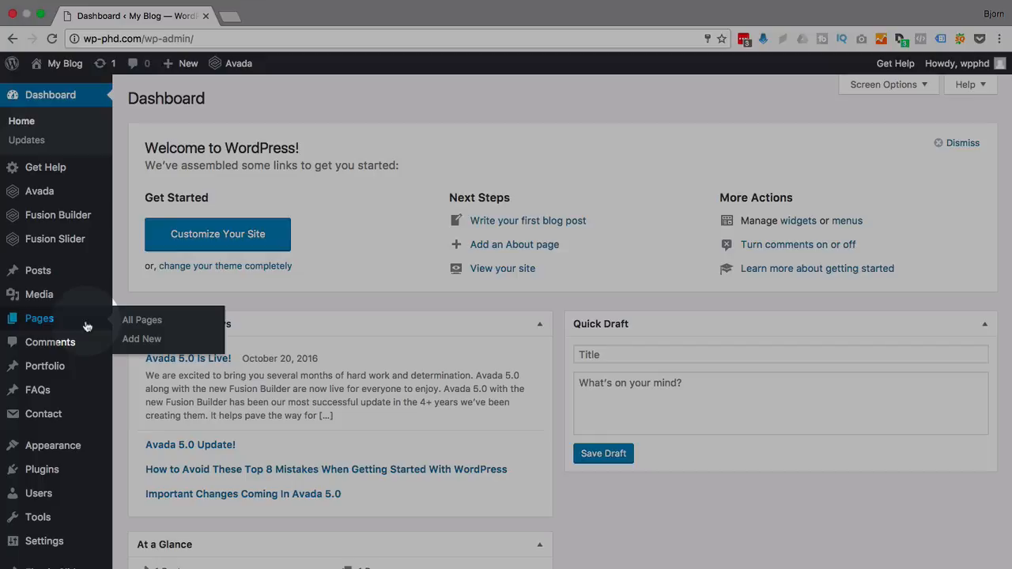
mouse_move(141, 320)
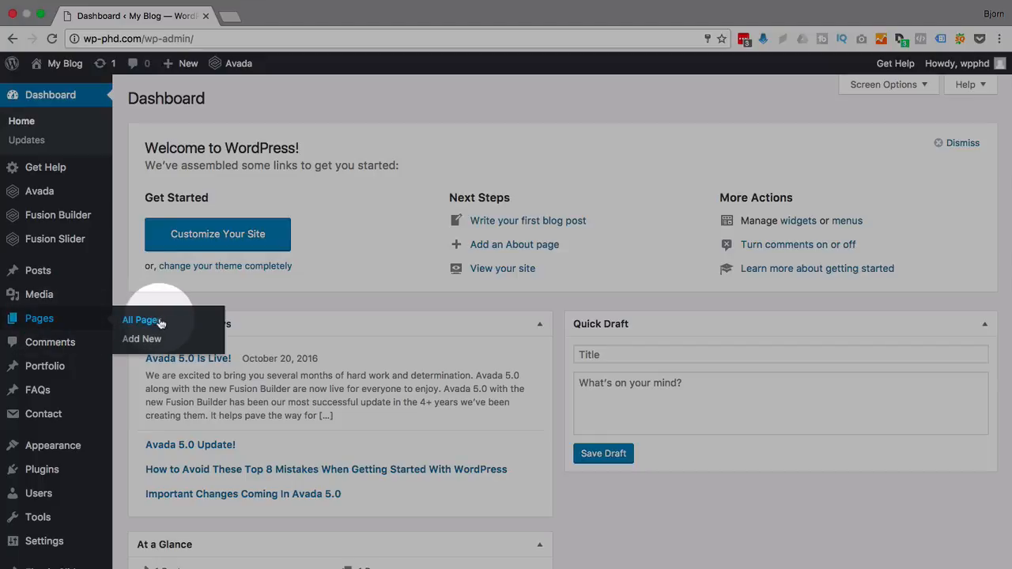
Go to Pages > All Pages to view the site's page list
click(141, 320)
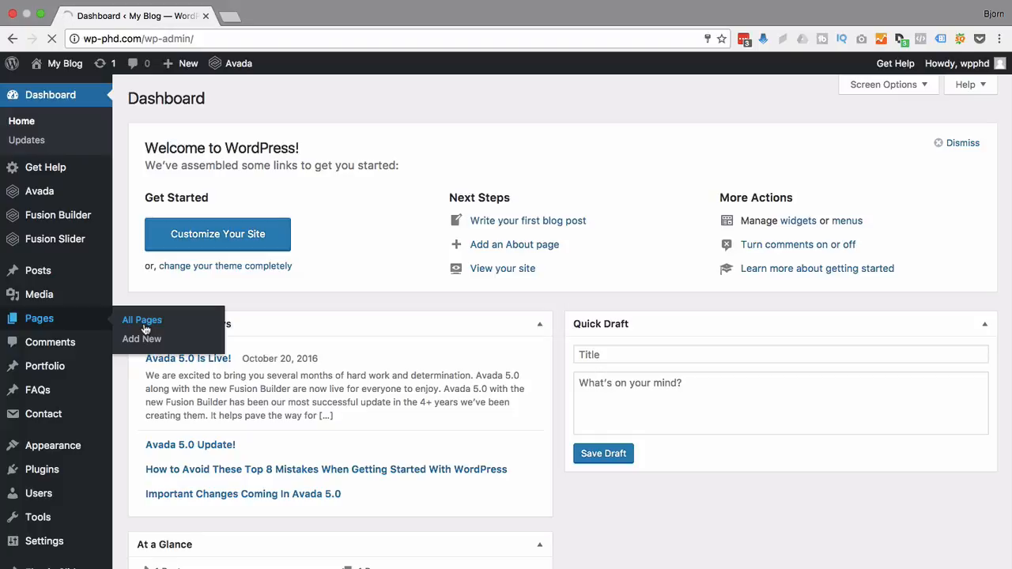
click(141, 319)
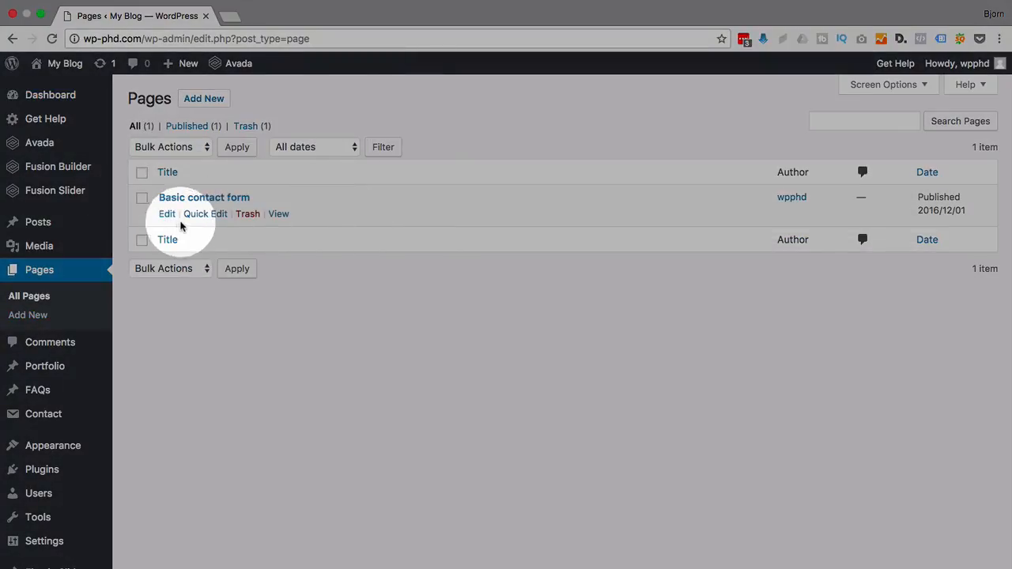
Add a new page titled 'Homepage' and publish it with an empty body
click(28, 315)
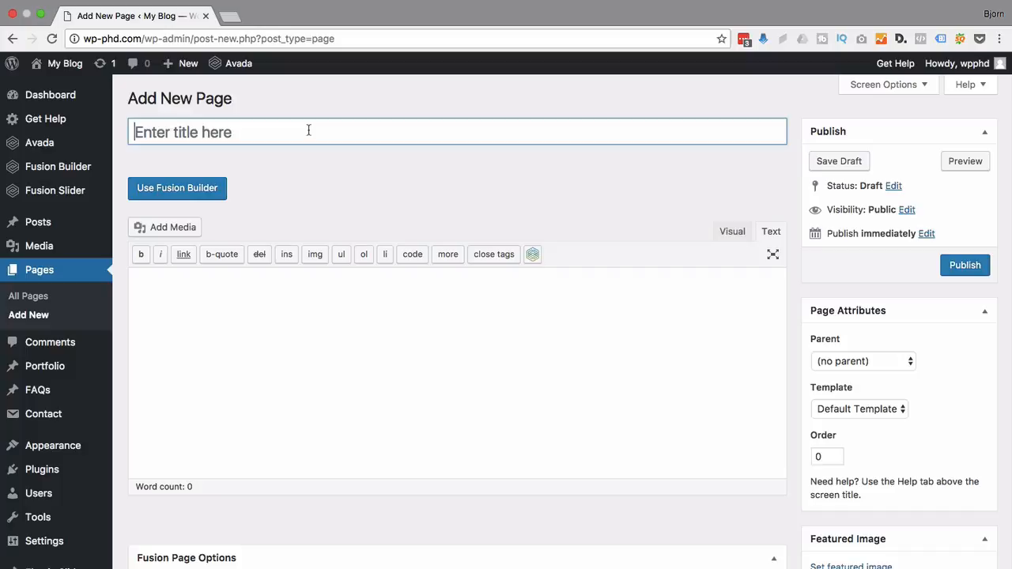
text(Homepage)
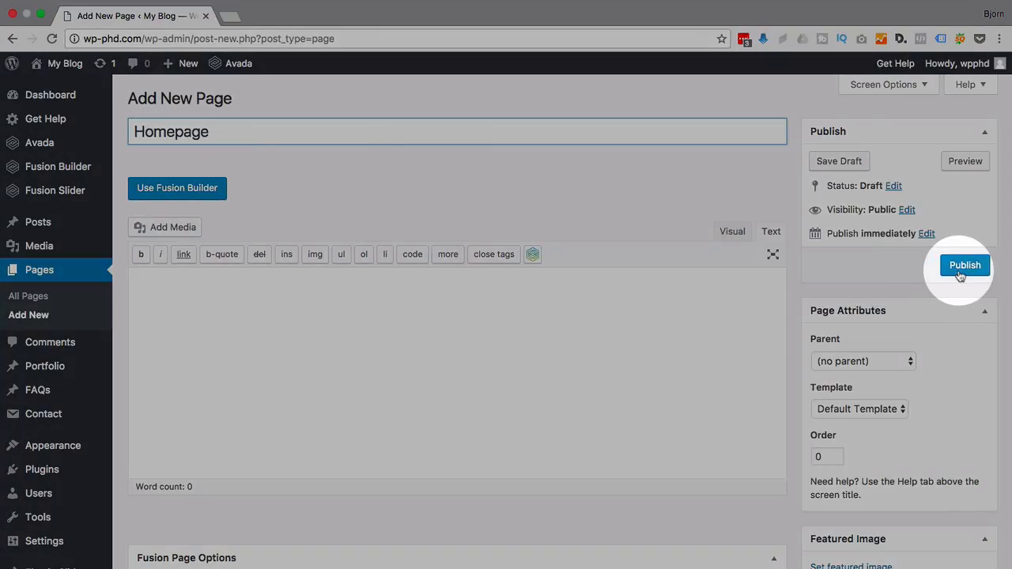
click(965, 265)
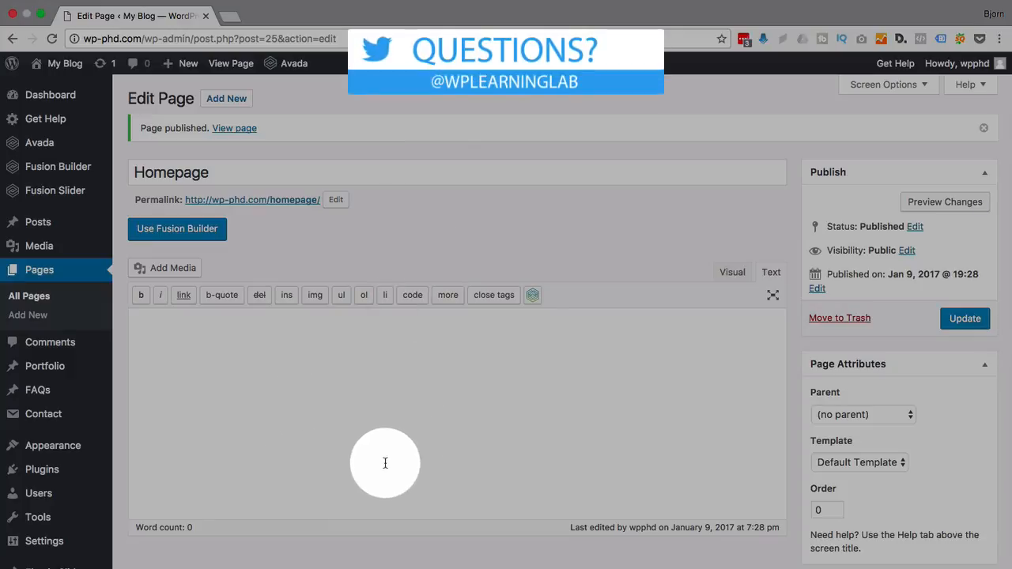
mouse_move(371, 462)
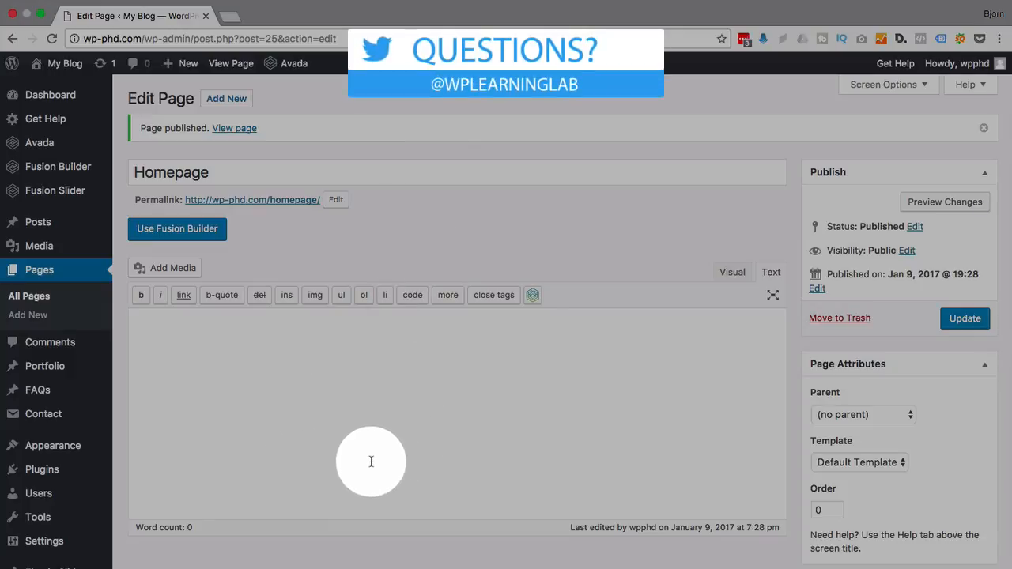
mouse_move(44, 413)
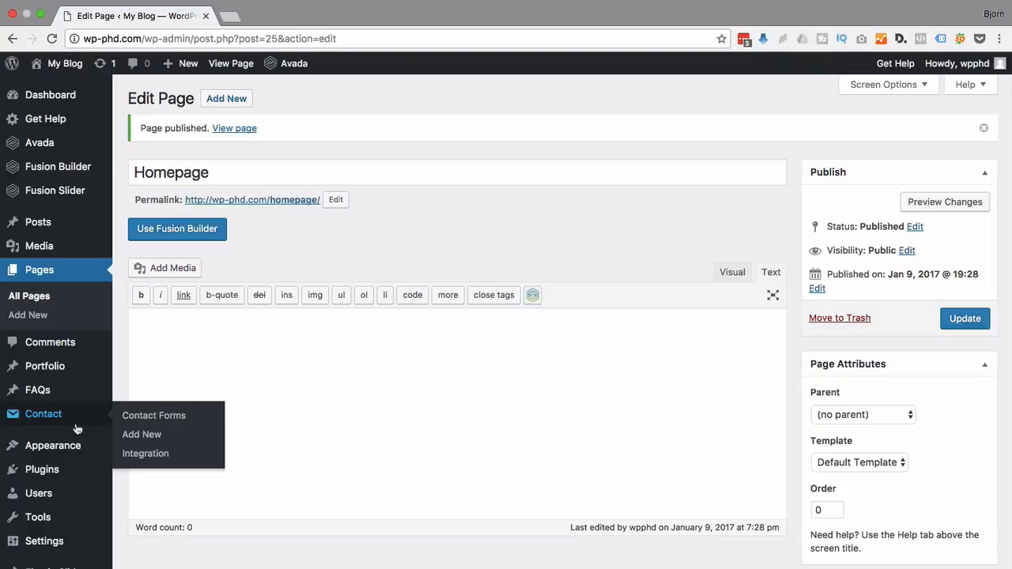
Go to Settings > Reading in the admin sidebar
scroll(down, 3)
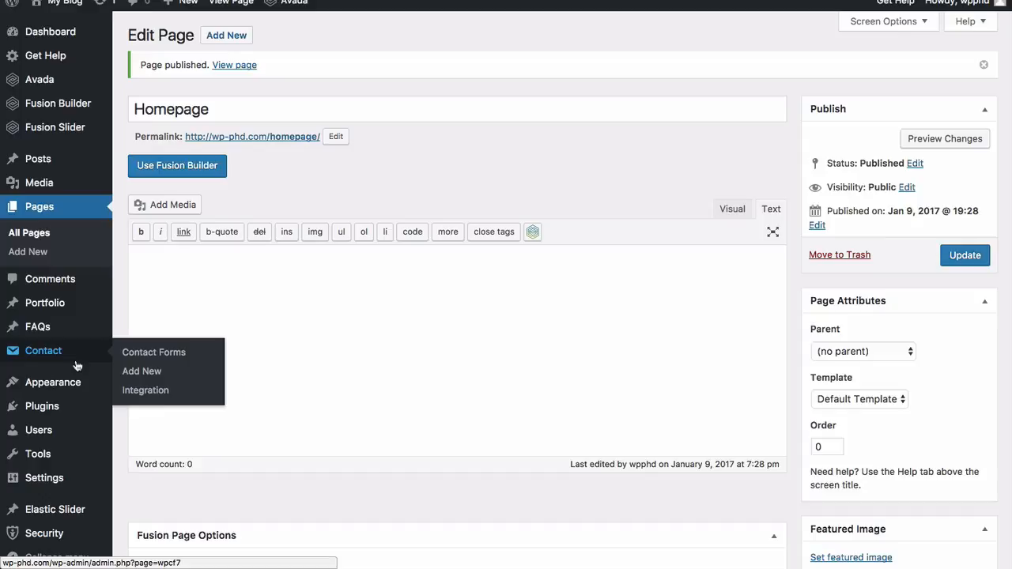
mouse_move(45, 478)
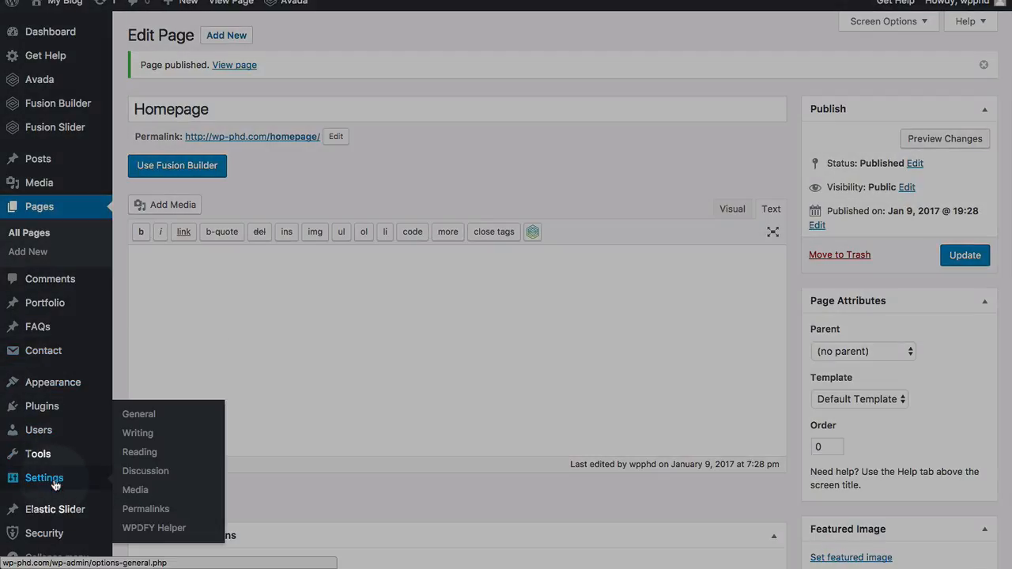
click(139, 451)
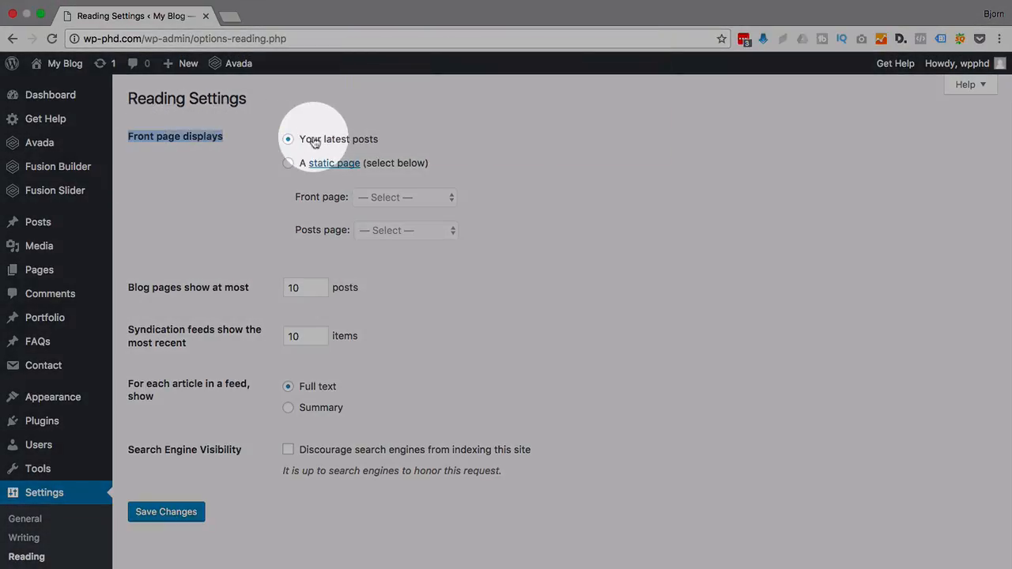
mouse_move(287, 165)
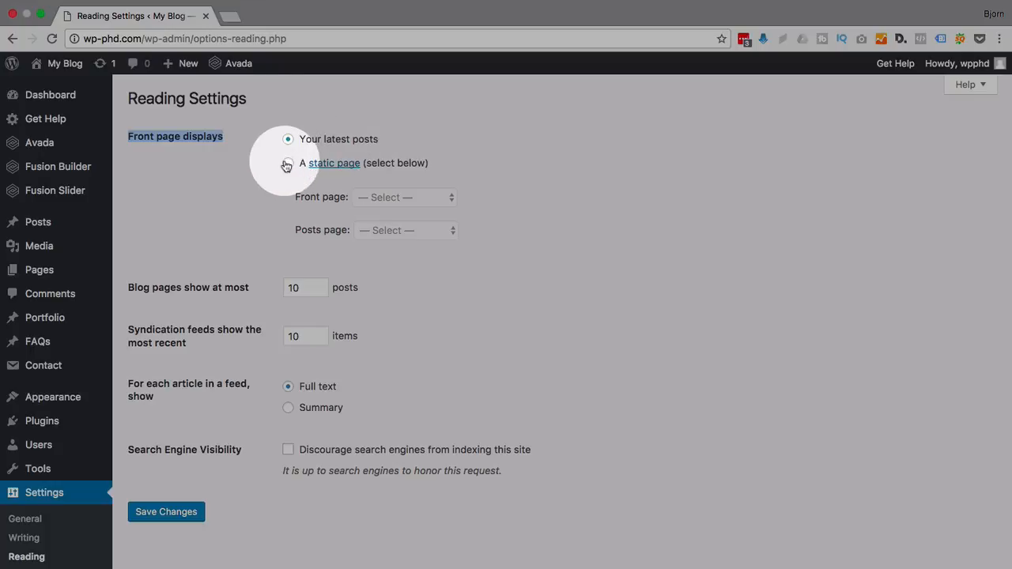
Select 'A static page', pick Homepage as front page, leave posts page unset
click(288, 163)
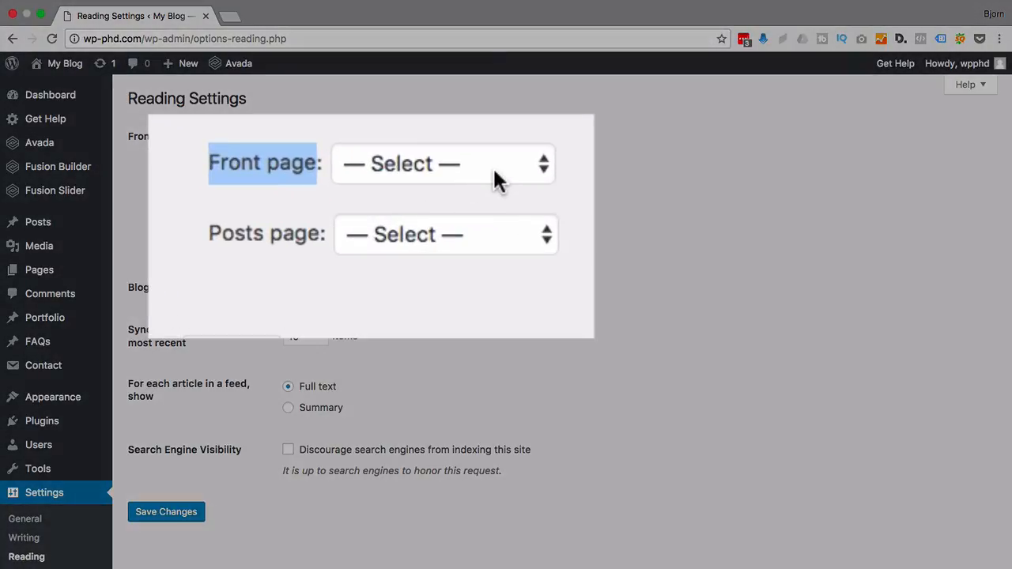
click(443, 163)
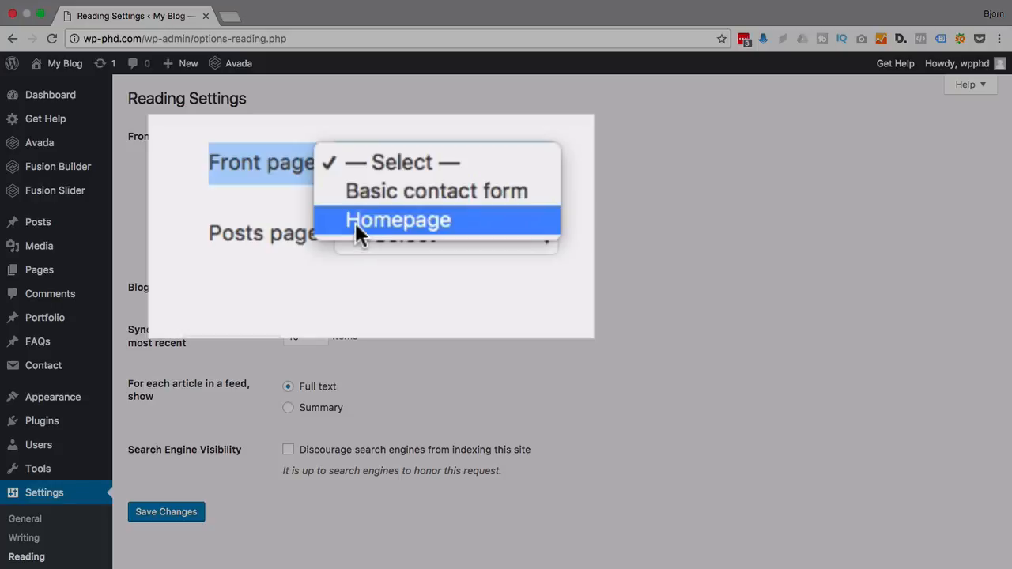
click(398, 220)
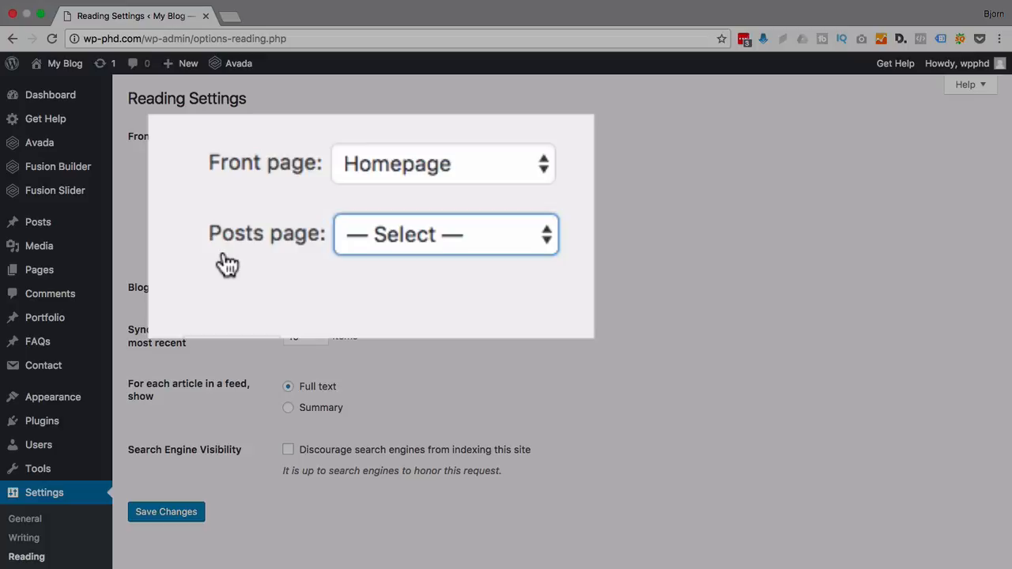
click(445, 234)
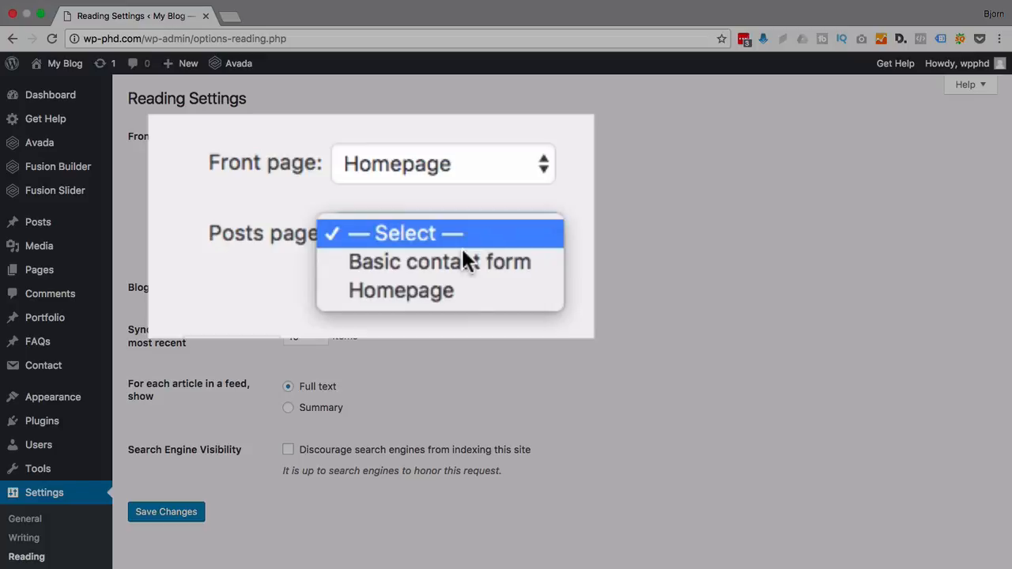
click(439, 261)
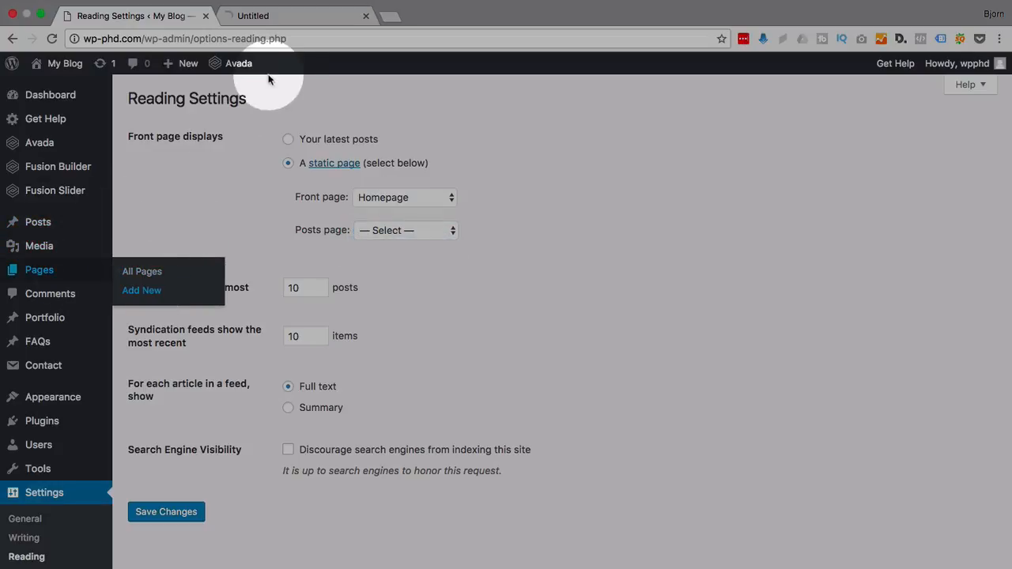
In a second tab, add a page titled 'Blog' and publish it
click(142, 290)
text(Blog)
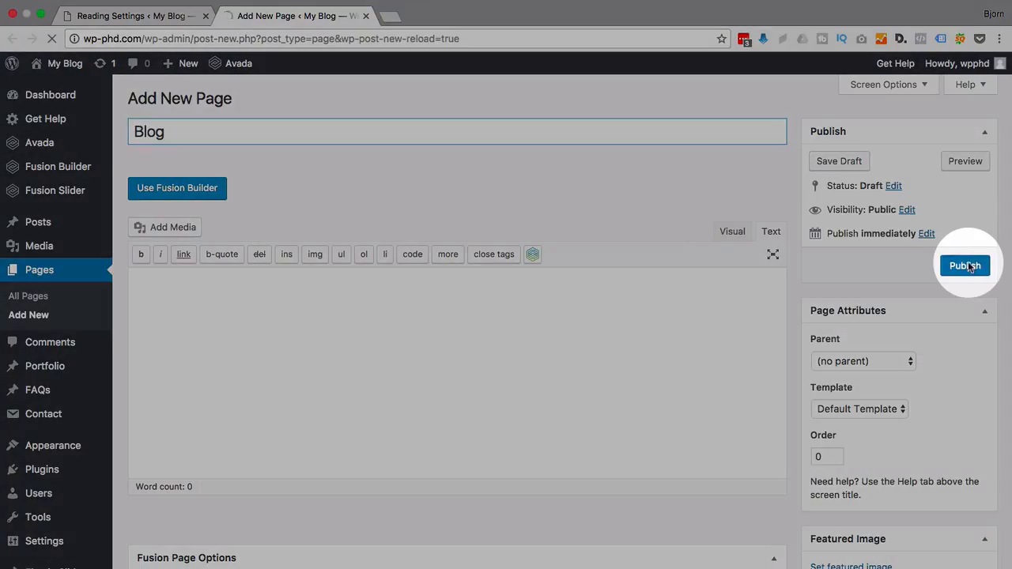
click(127, 15)
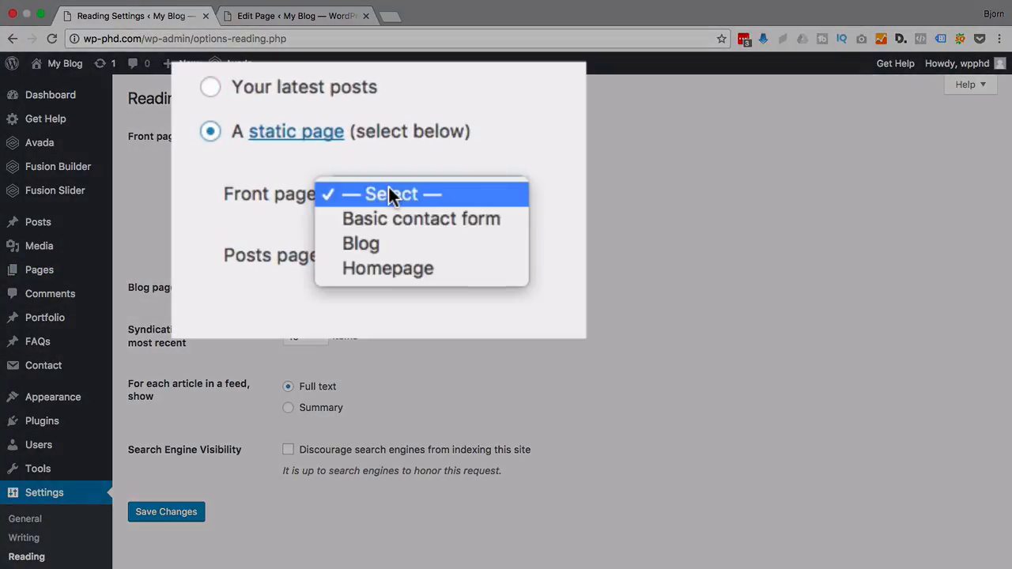
Choose Homepage for the front page and Blog for the posts page
click(388, 268)
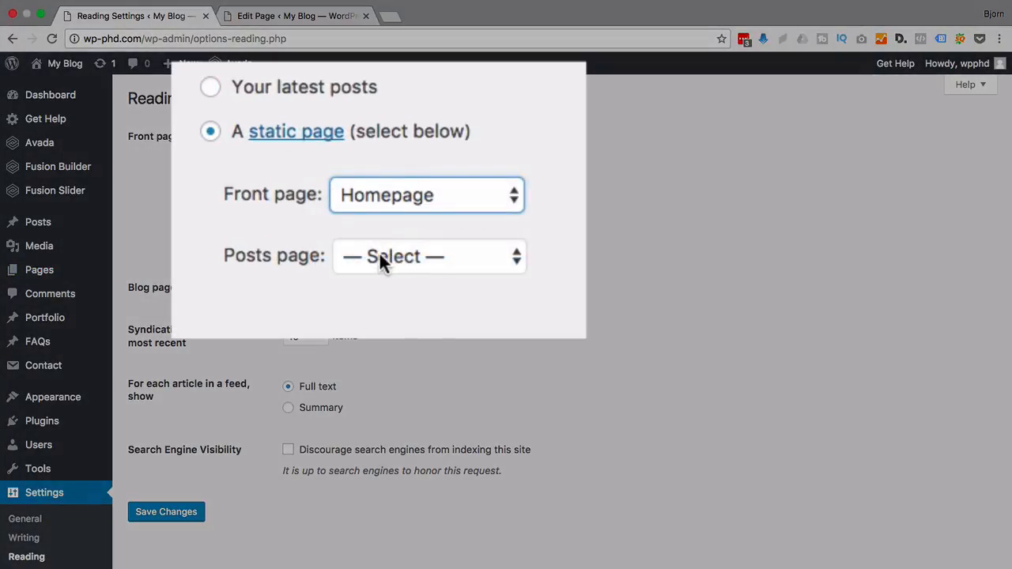
click(430, 255)
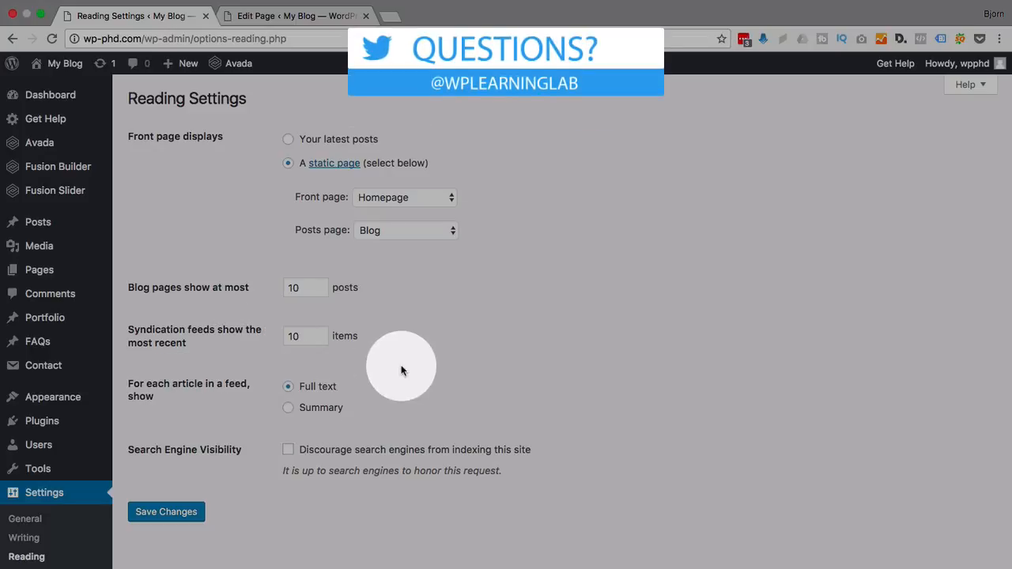
mouse_move(357, 406)
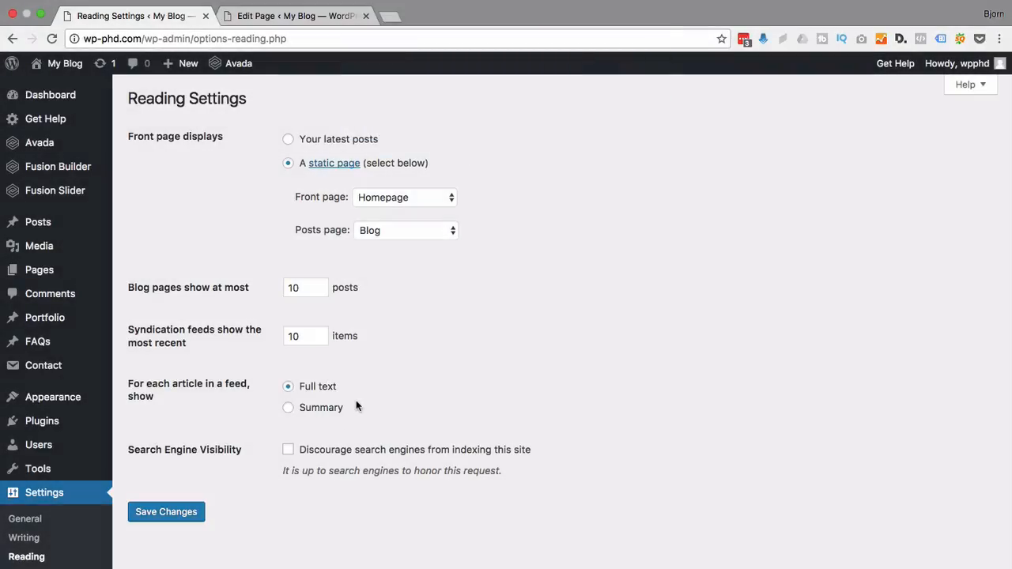
click(304, 287)
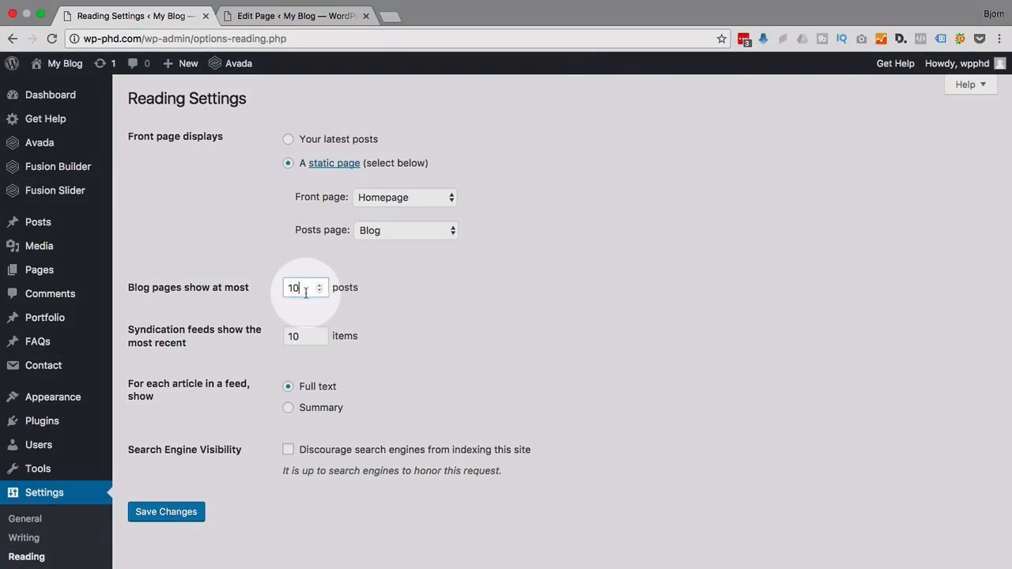
click(288, 408)
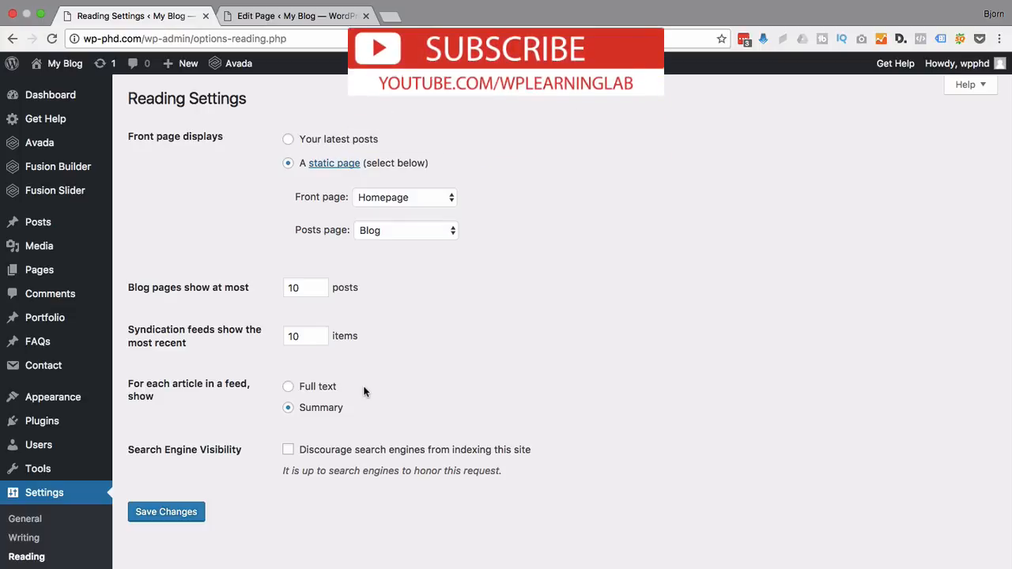
click(287, 387)
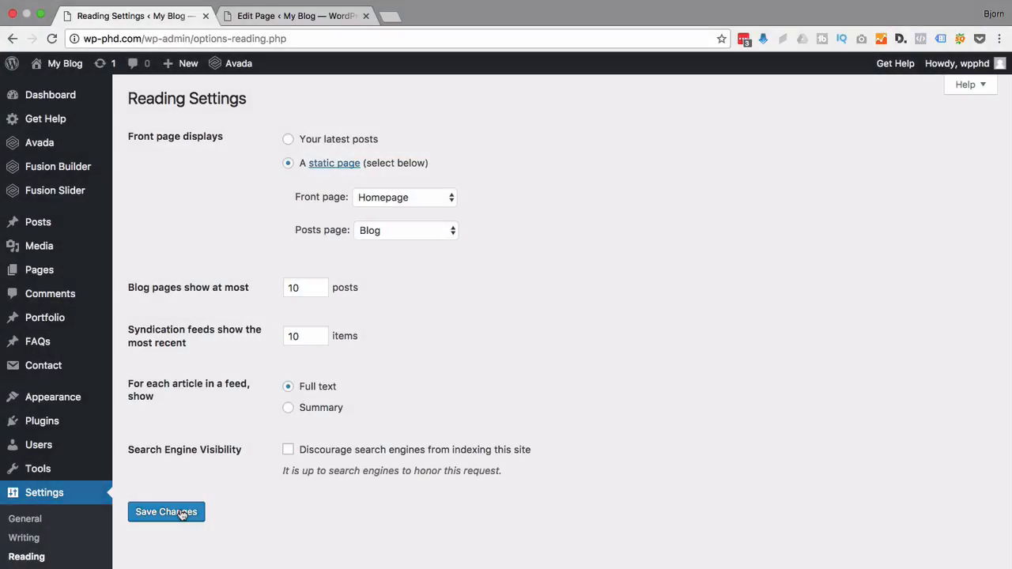
mouse_move(543, 332)
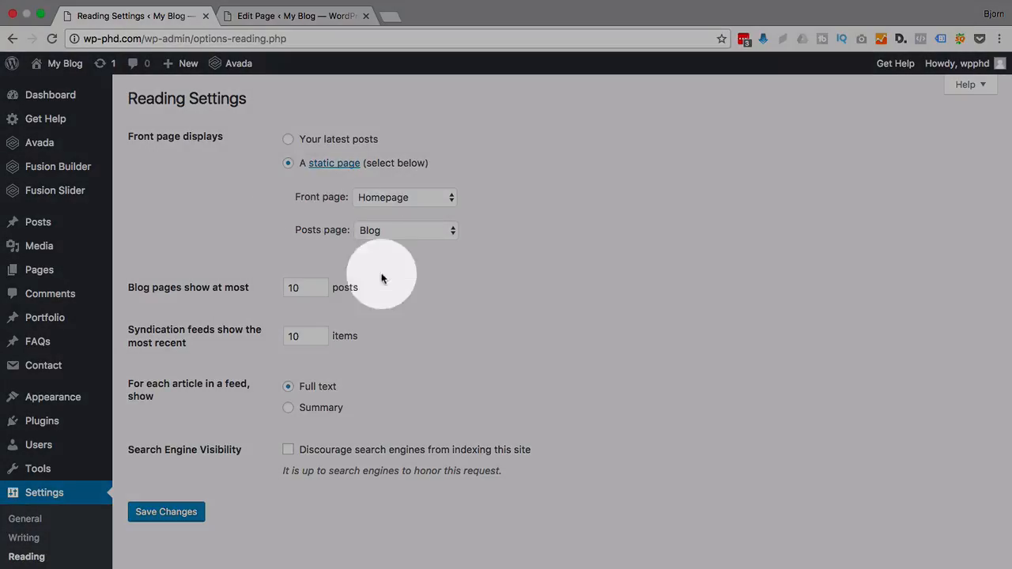
Save the Reading Settings with Homepage as front page and Blog as posts page
click(166, 512)
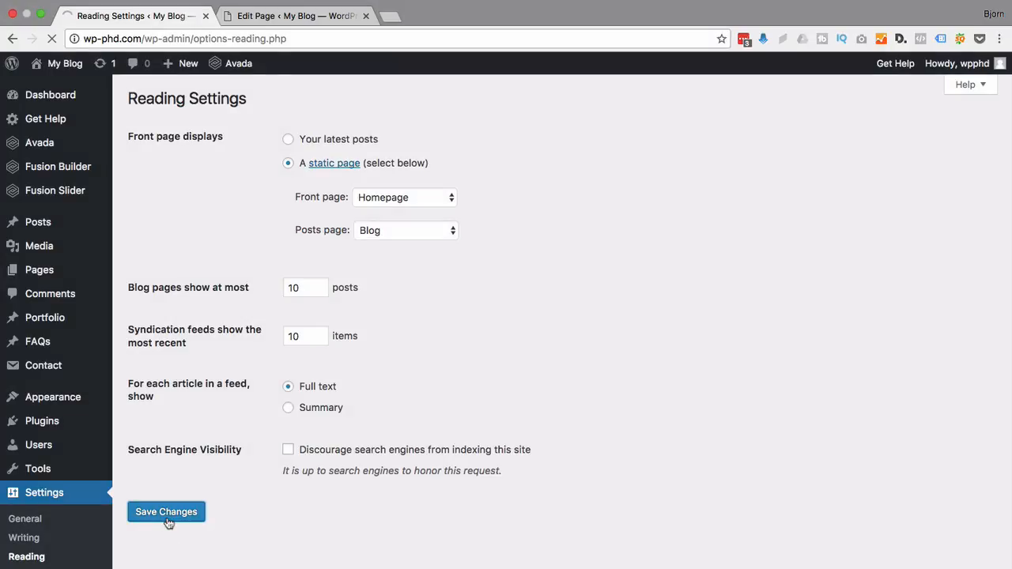
click(166, 512)
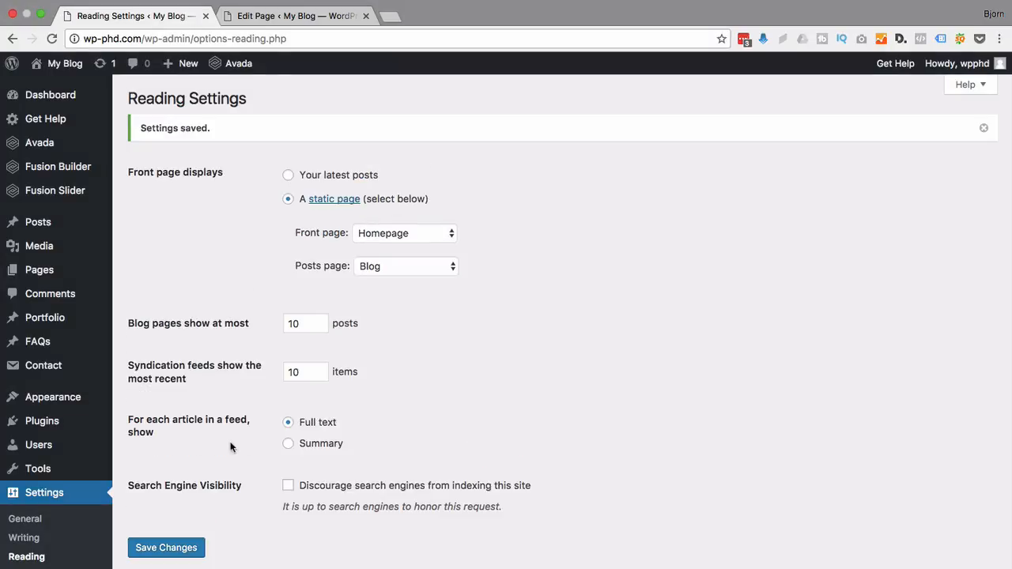